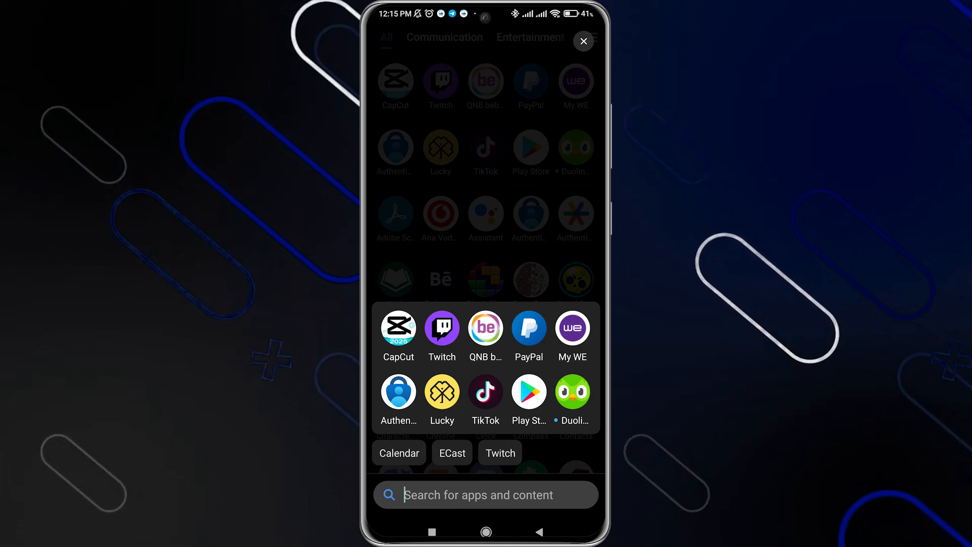
Dismiss the launcher search overlay and scroll the app drawer toward Play Store.
left_click(584, 41)
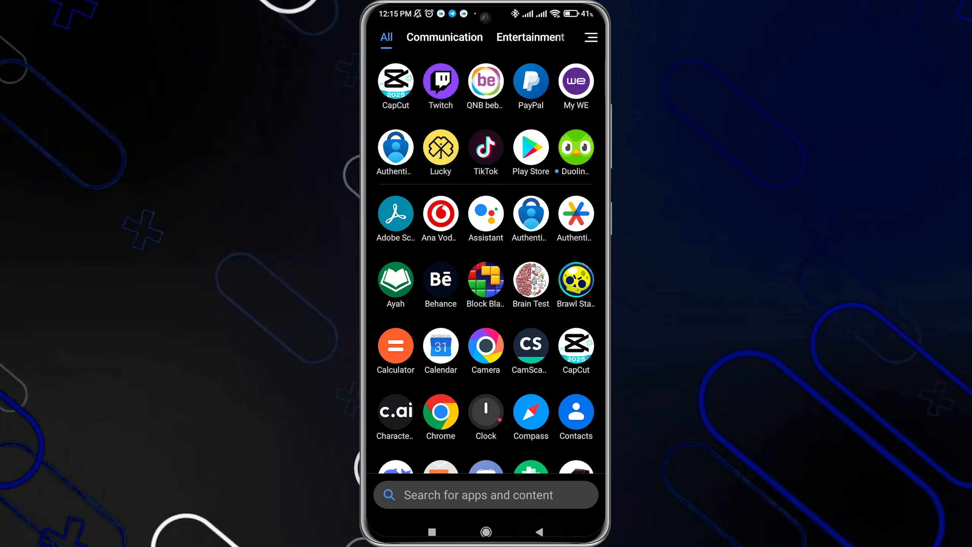
scroll("down", 3)
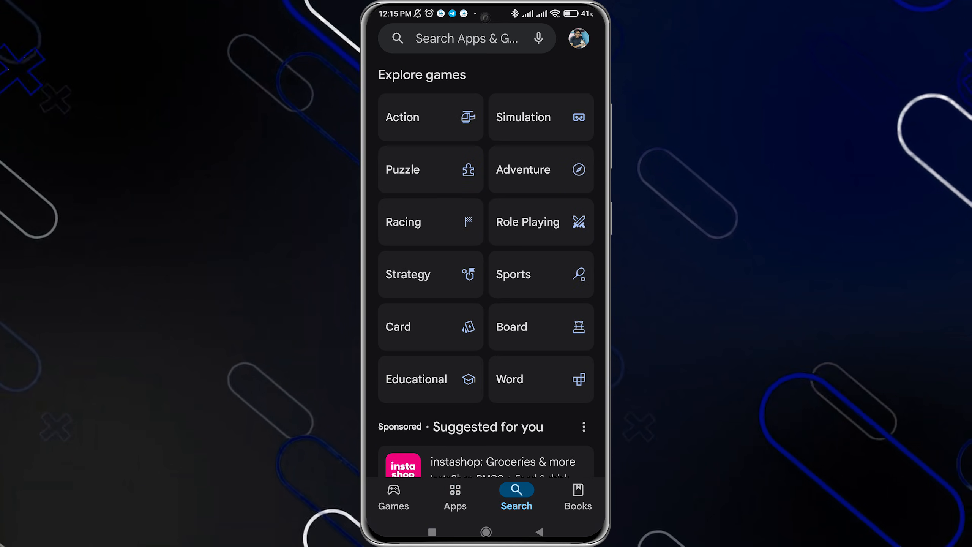
Search Play Store for "instagram" and start the Instagram update.
type("instagram")
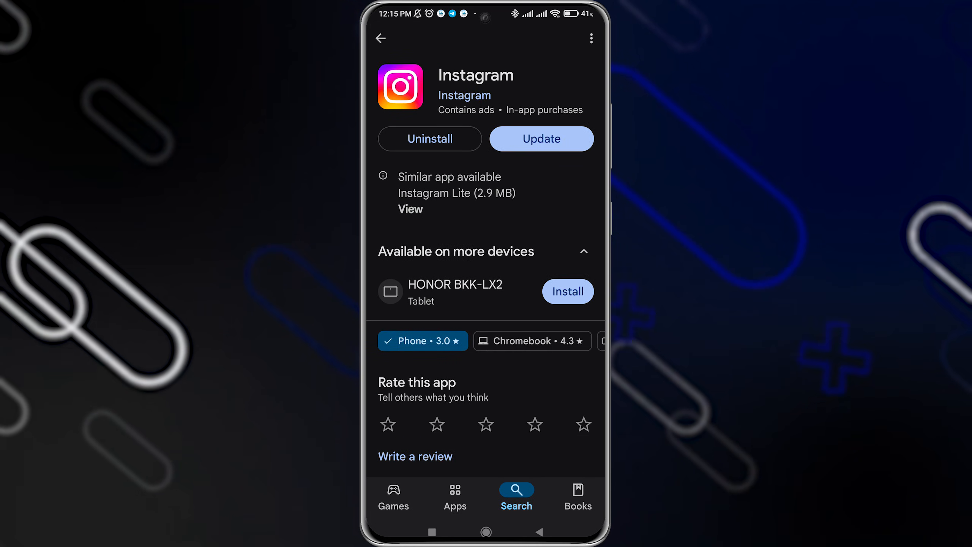
left_click(541, 139)
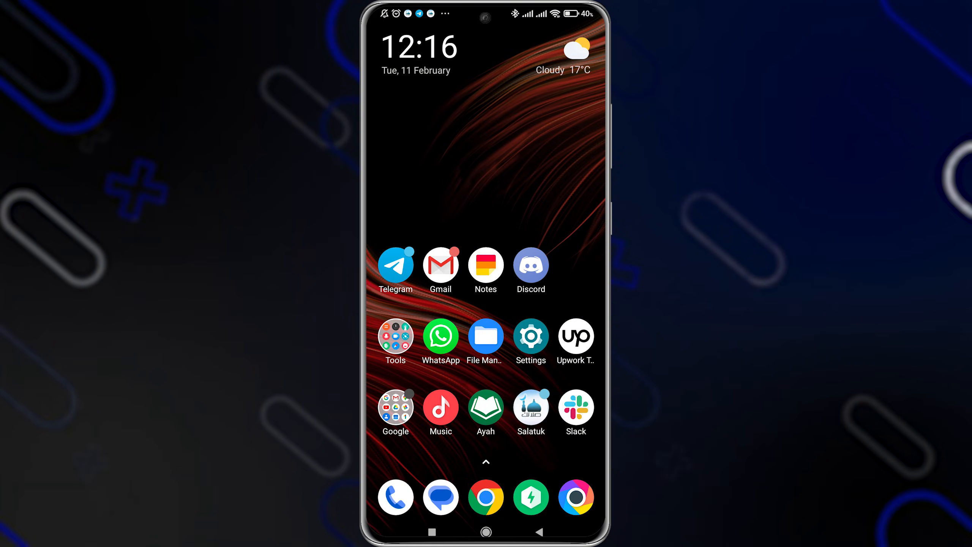
Open device Settings and go to the installed Apps list.
left_click(531, 336)
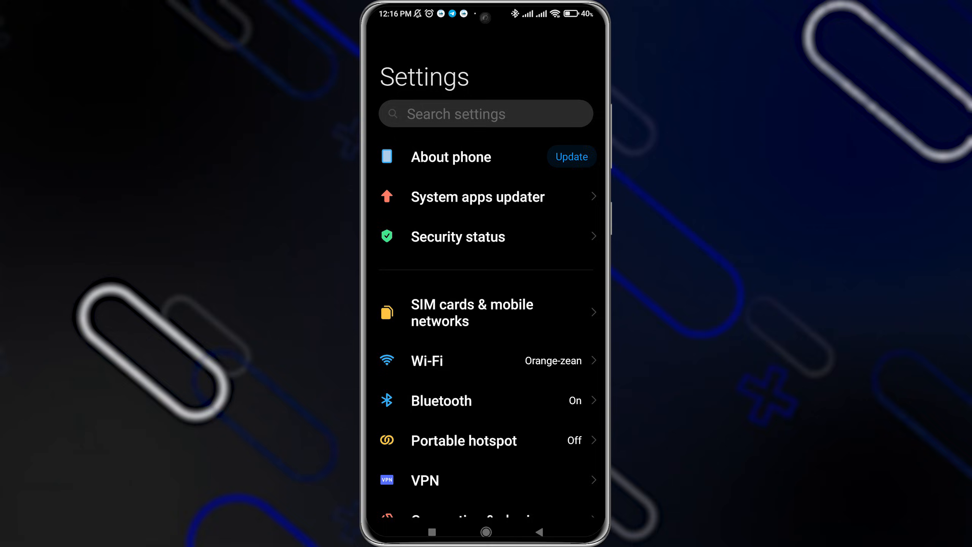
scroll("down", 3)
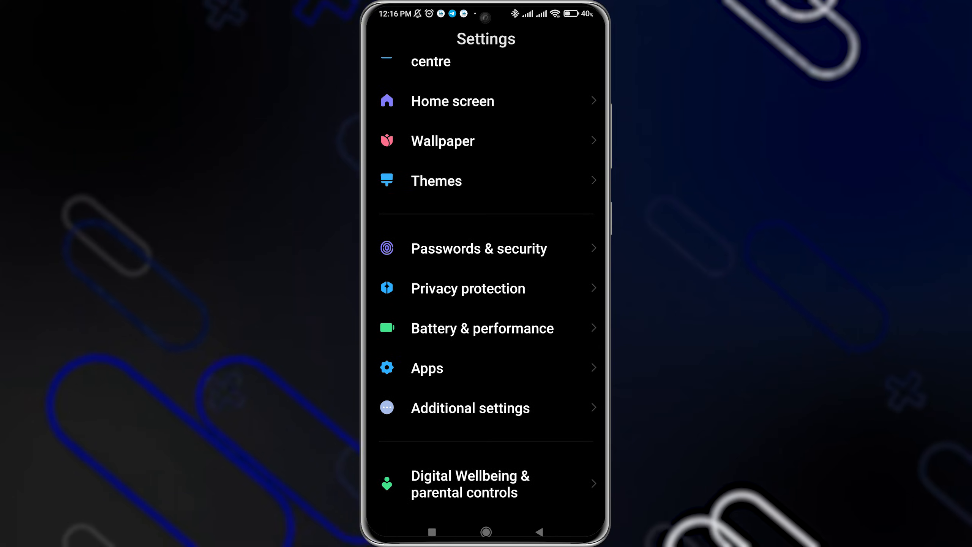
left_click(427, 367)
type("in")
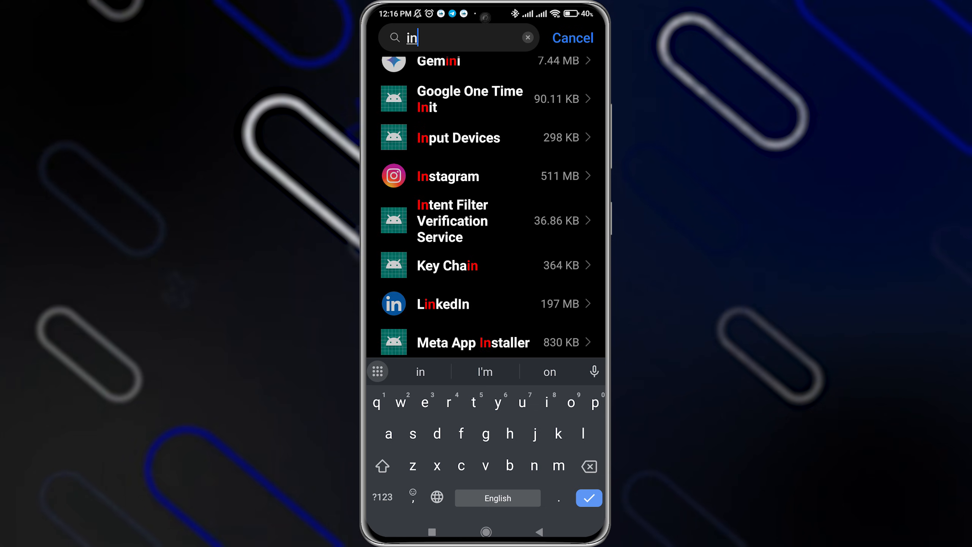
Clear Instagram's cache from its Storage details, confirm, and return to App info.
left_click(448, 176)
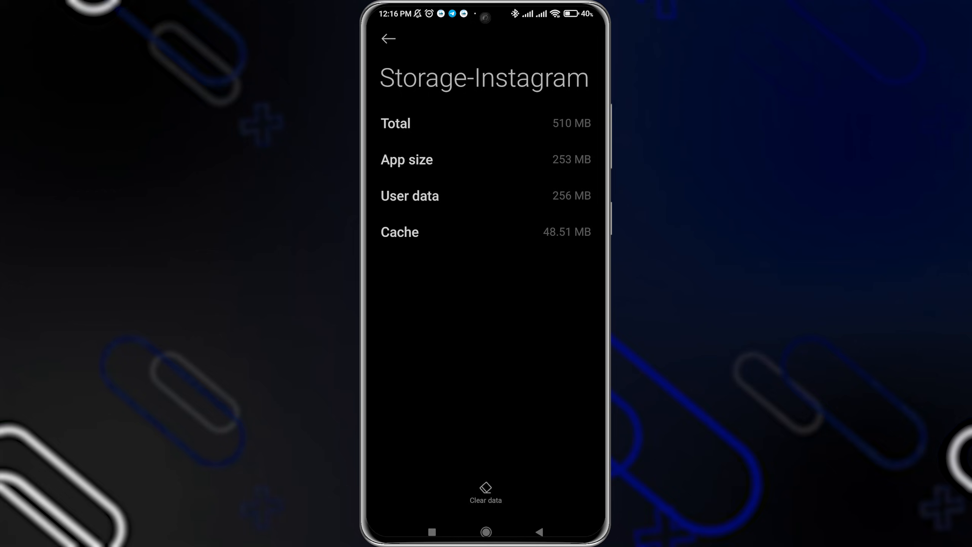
left_click(485, 492)
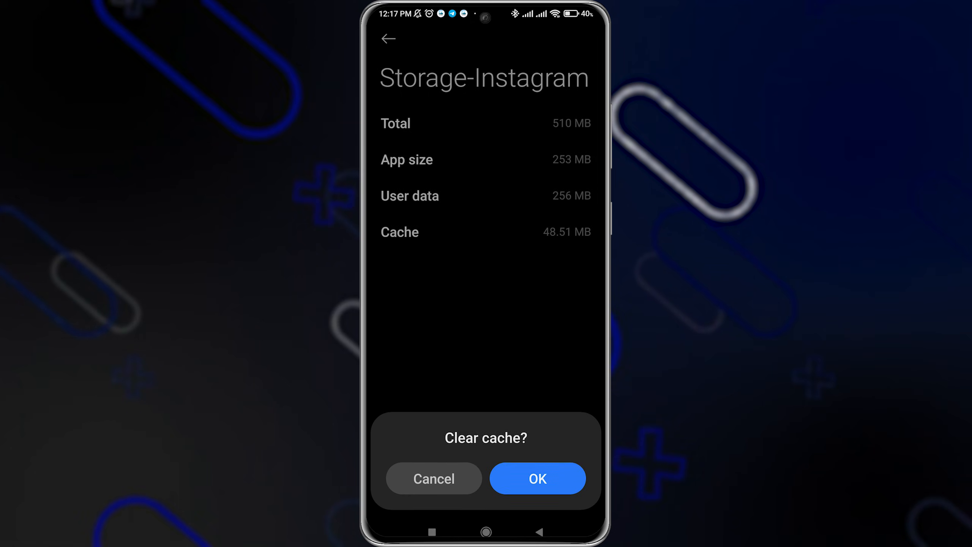
left_click(537, 478)
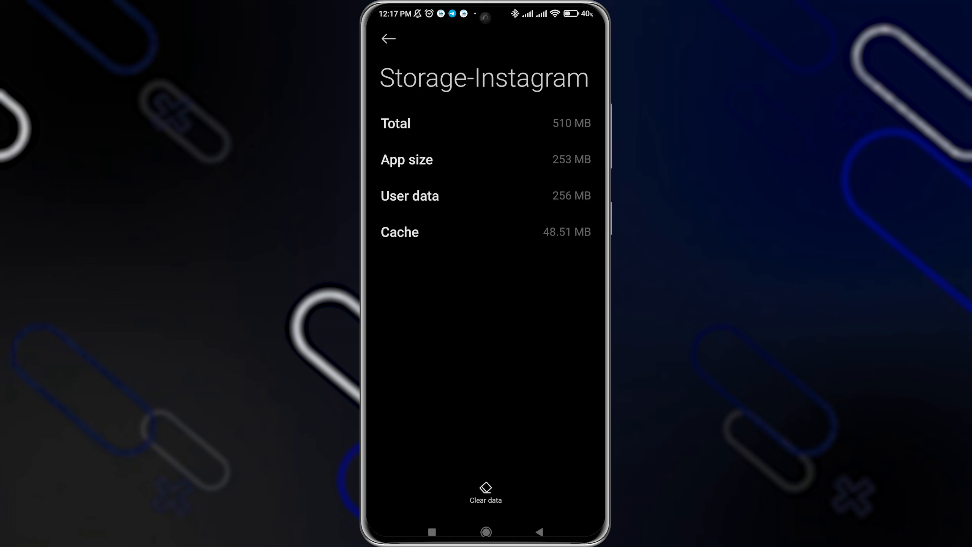
left_click(390, 38)
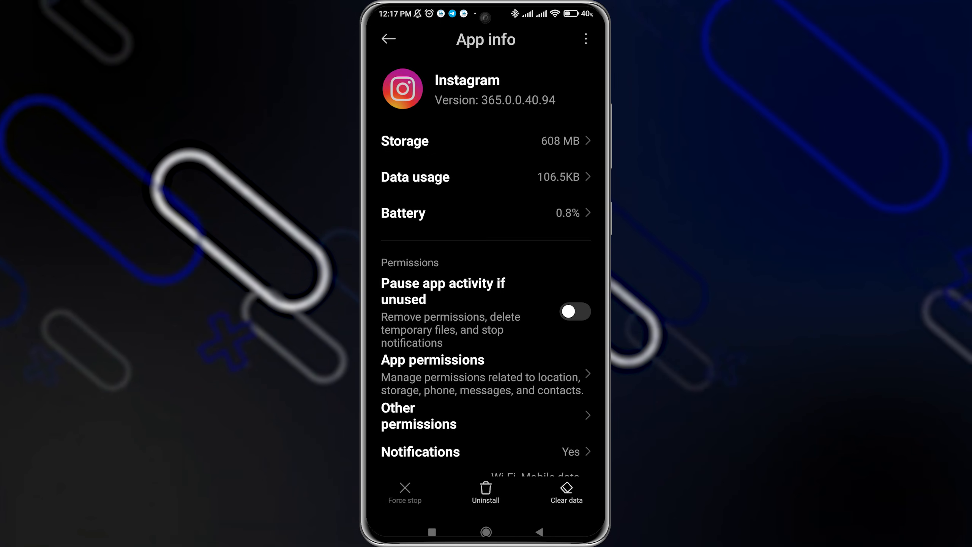
scroll("down", 3)
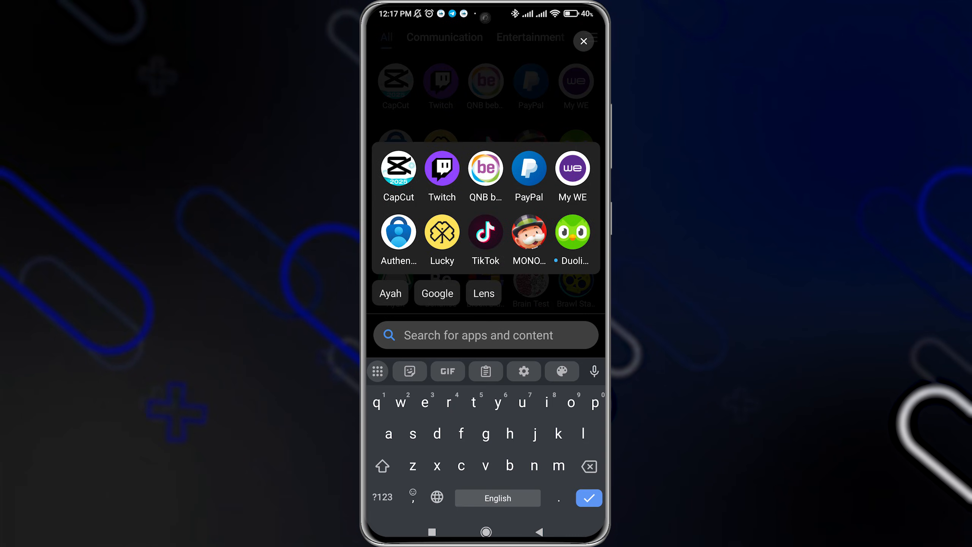
Dismiss the search overlay and launch Instagram from the app drawer.
left_click(584, 41)
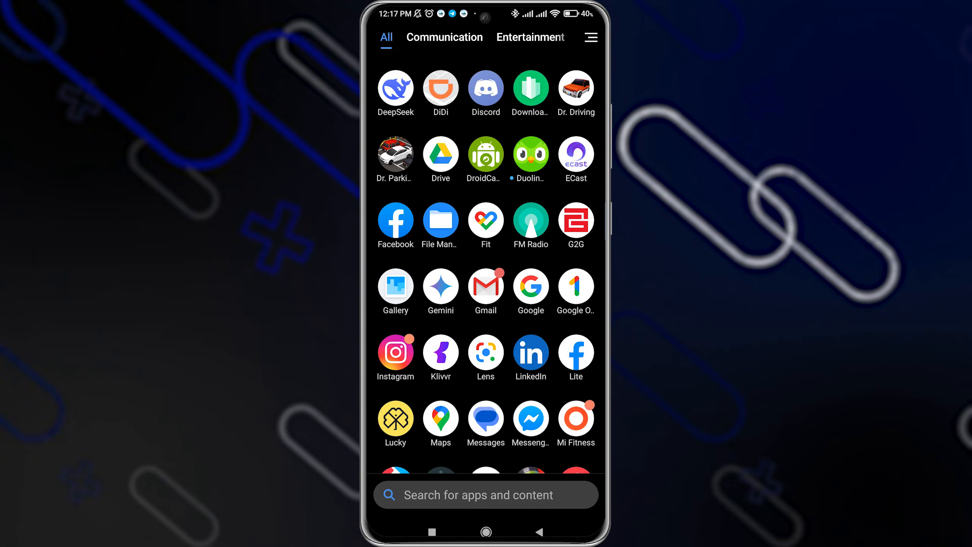
scroll("down", 3)
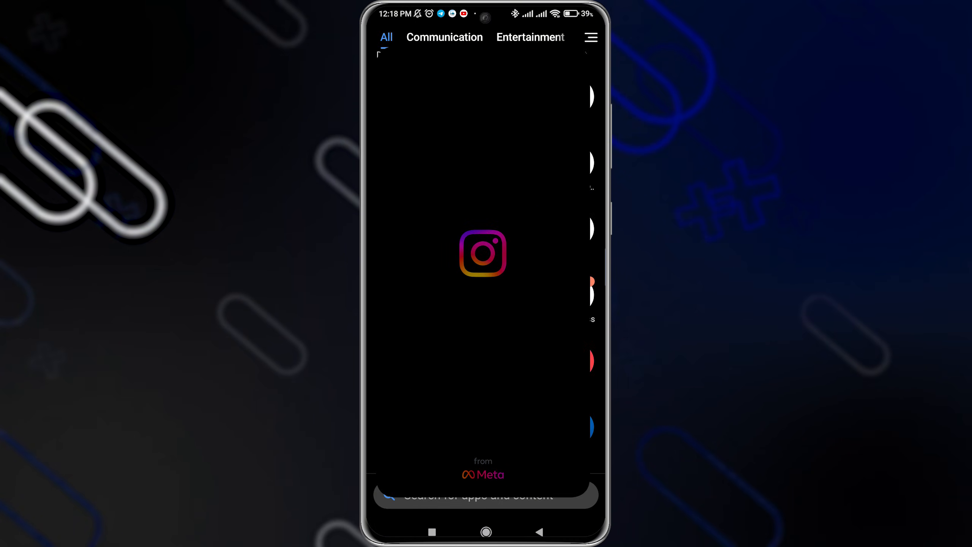
left_click(483, 252)
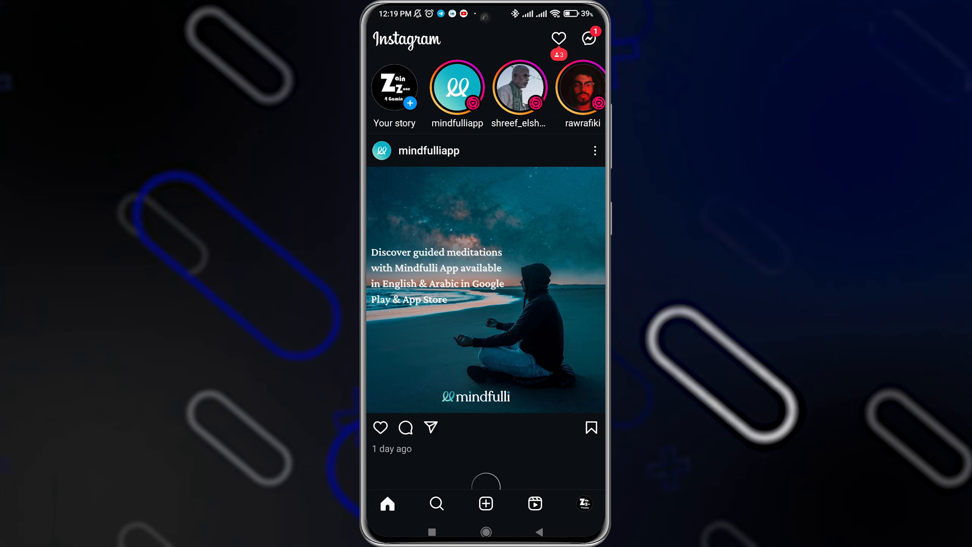